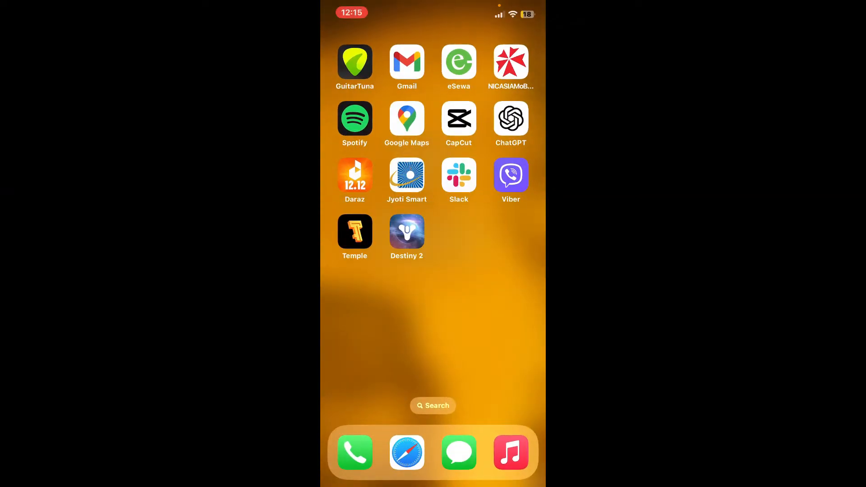
Step: Launch the Destiny 2 Companion app from the Home Screen
click(407, 229)
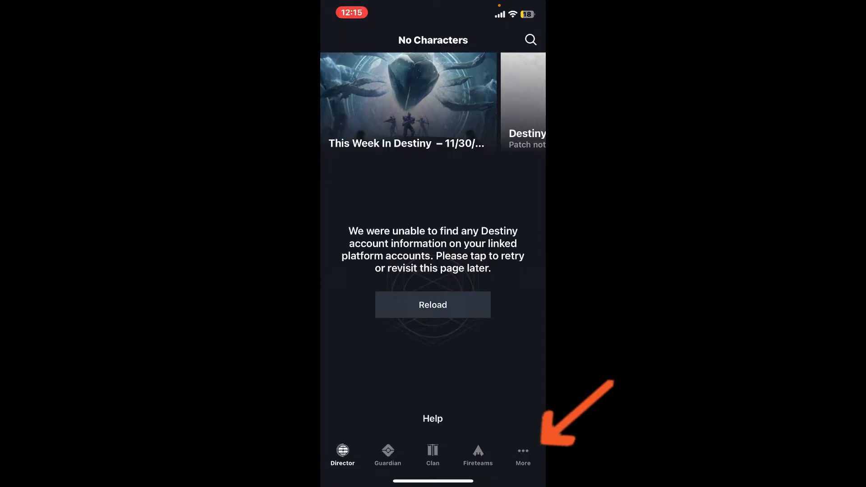
Step: Go to Settings from the More menu
click(522, 454)
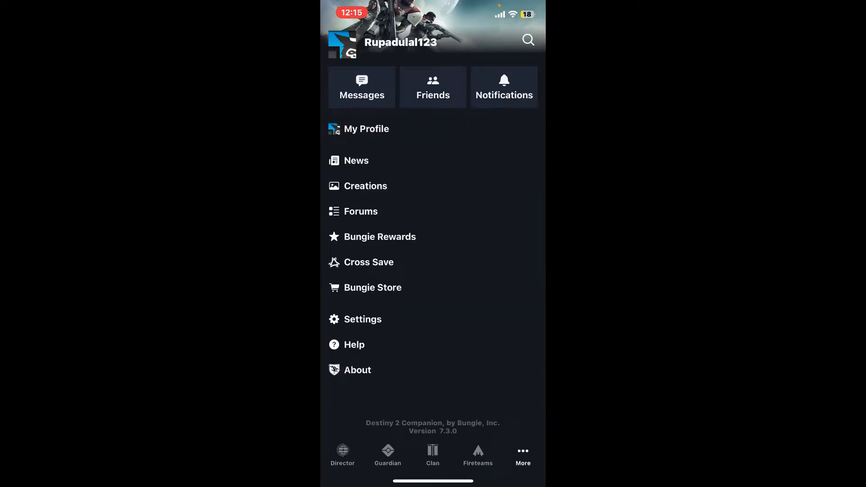
click(364, 320)
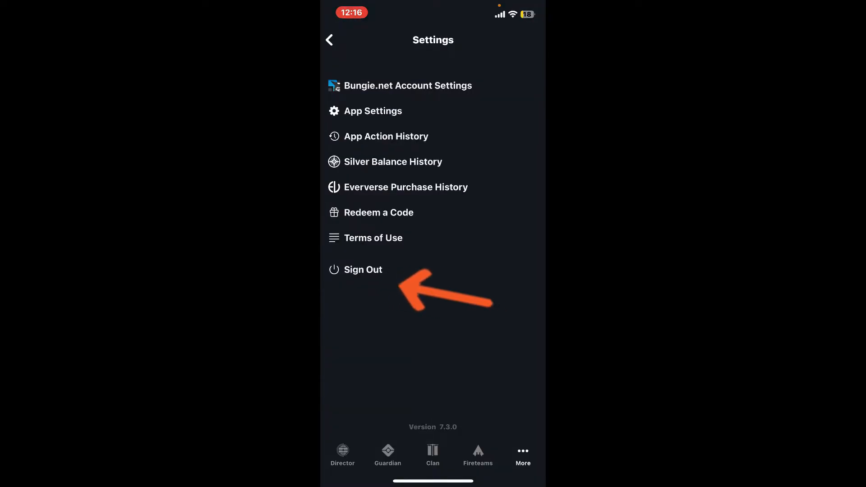
Step: Sign out of the account and confirm, landing on the Sign In page
click(362, 269)
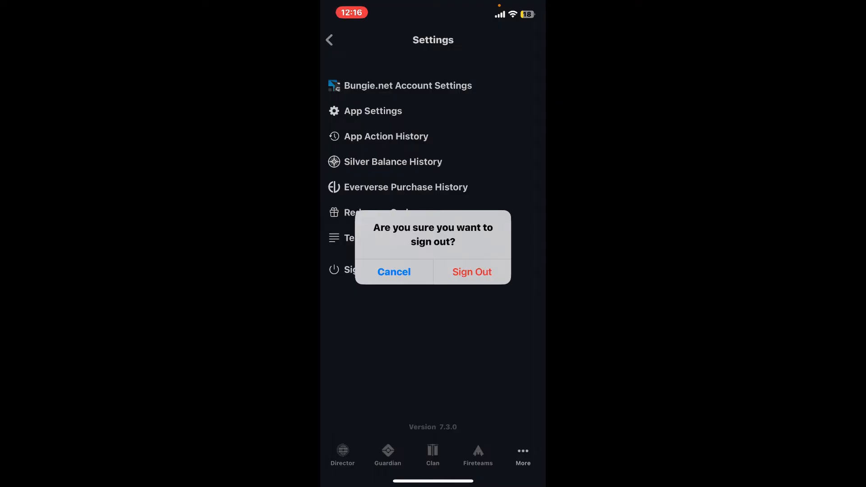
click(472, 272)
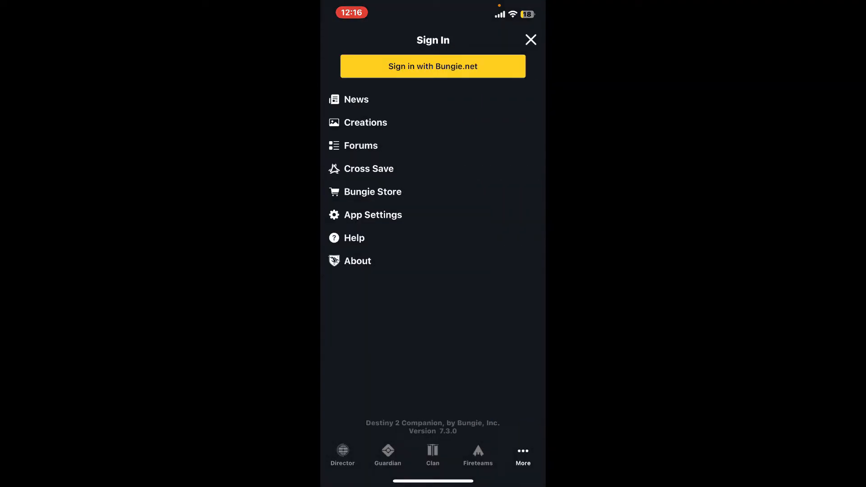